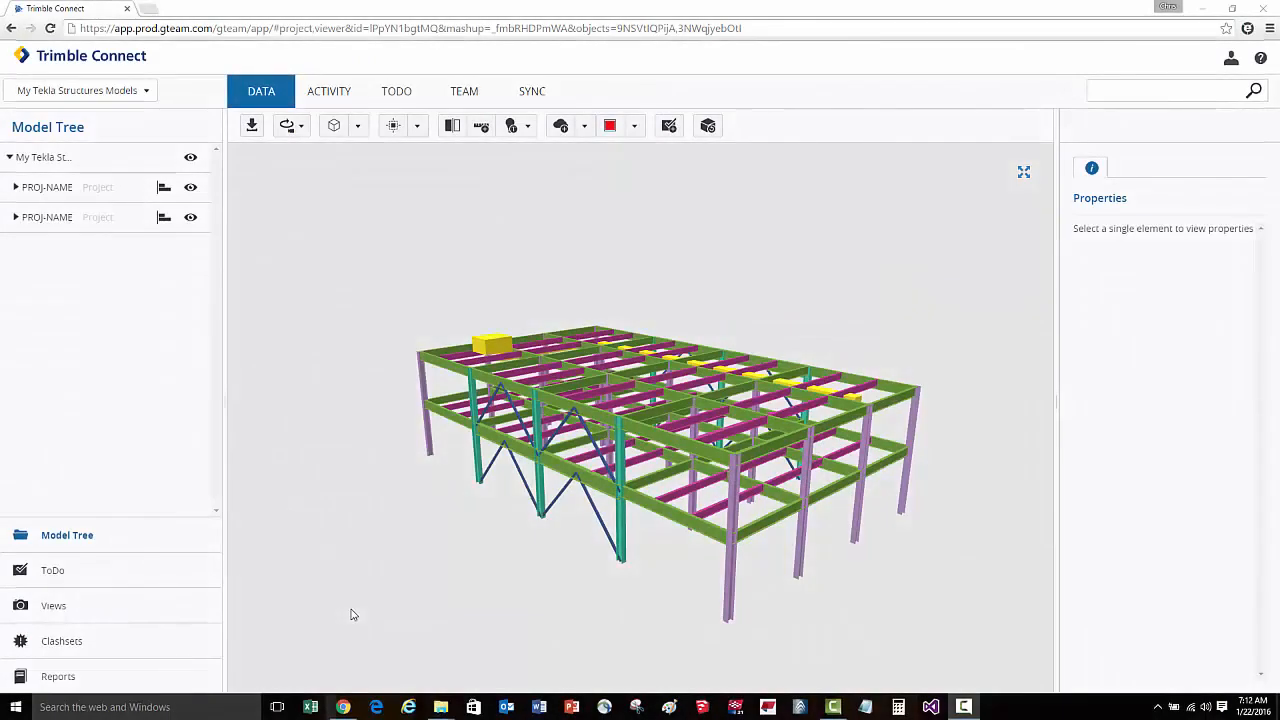
pyautogui.moveTo(446, 552)
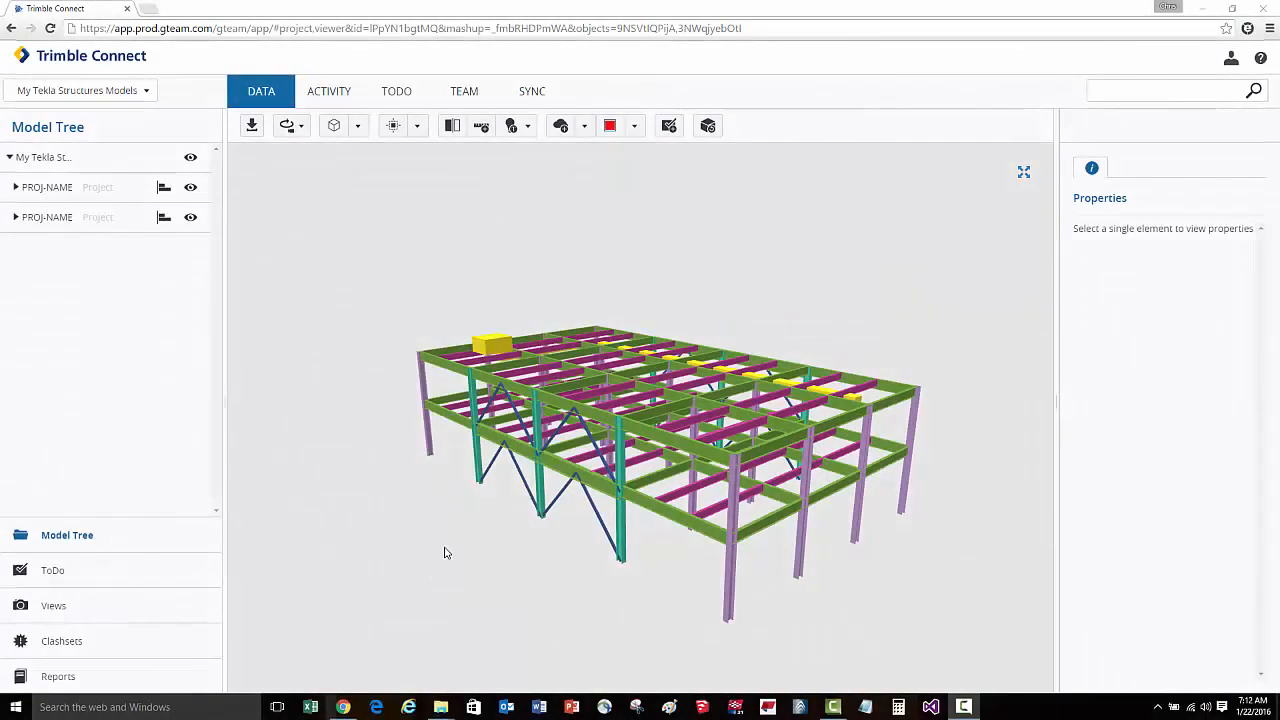
# Step: Show the Clashsets panel listing clash sets created by me and shared with me
pyautogui.click(62, 640)
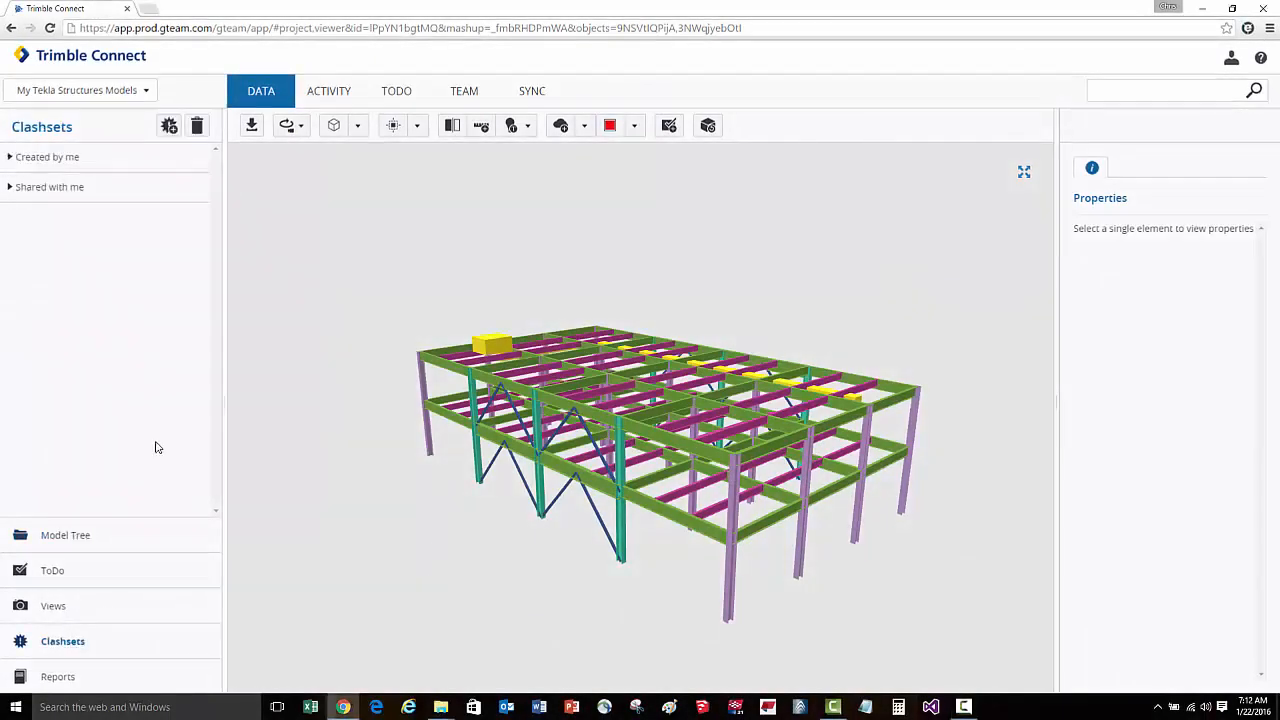
# Step: Fill a new clash report: type Clash, tolerance 0.125, ignoring clashes within the same file
pyautogui.click(168, 124)
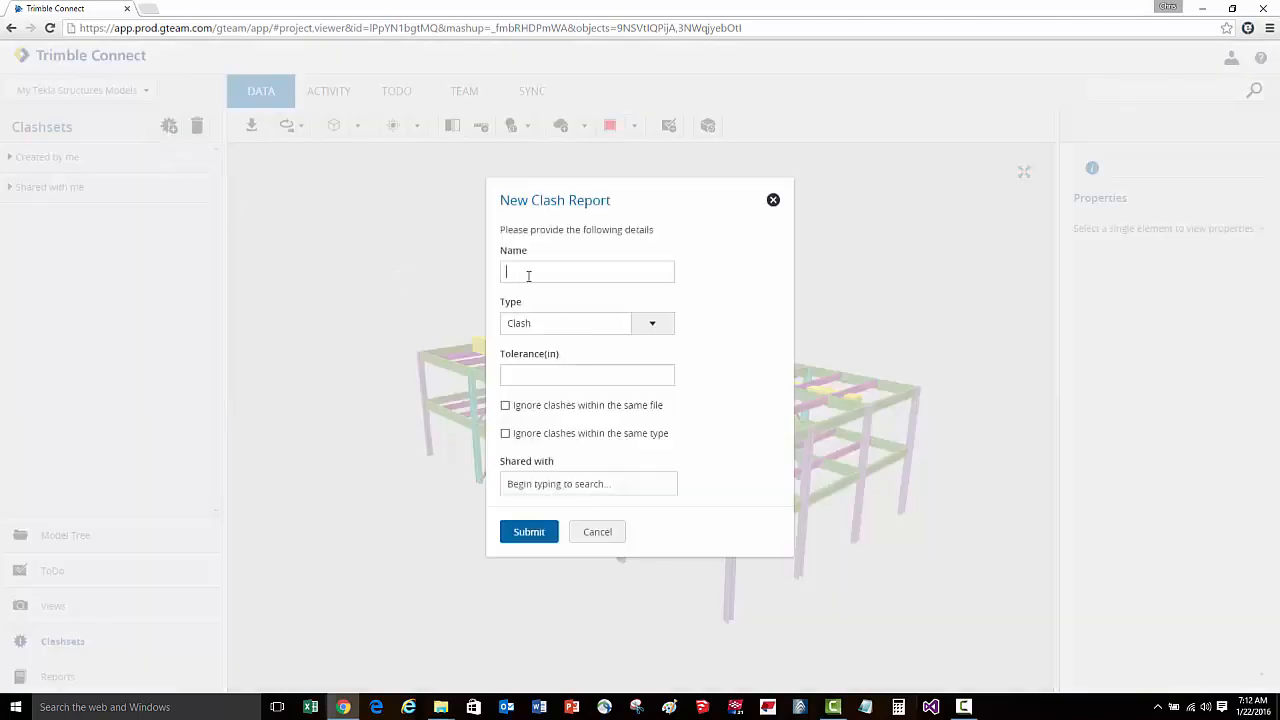
pyautogui.click(652, 324)
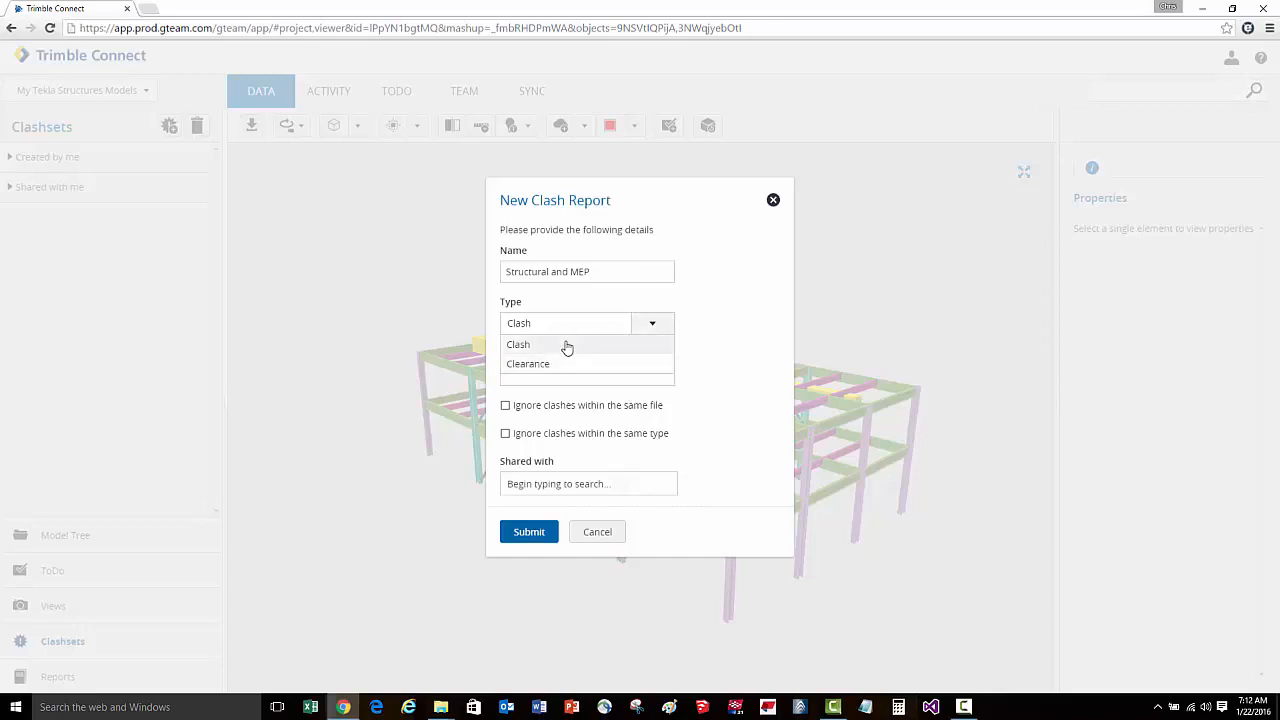
pyautogui.click(518, 344)
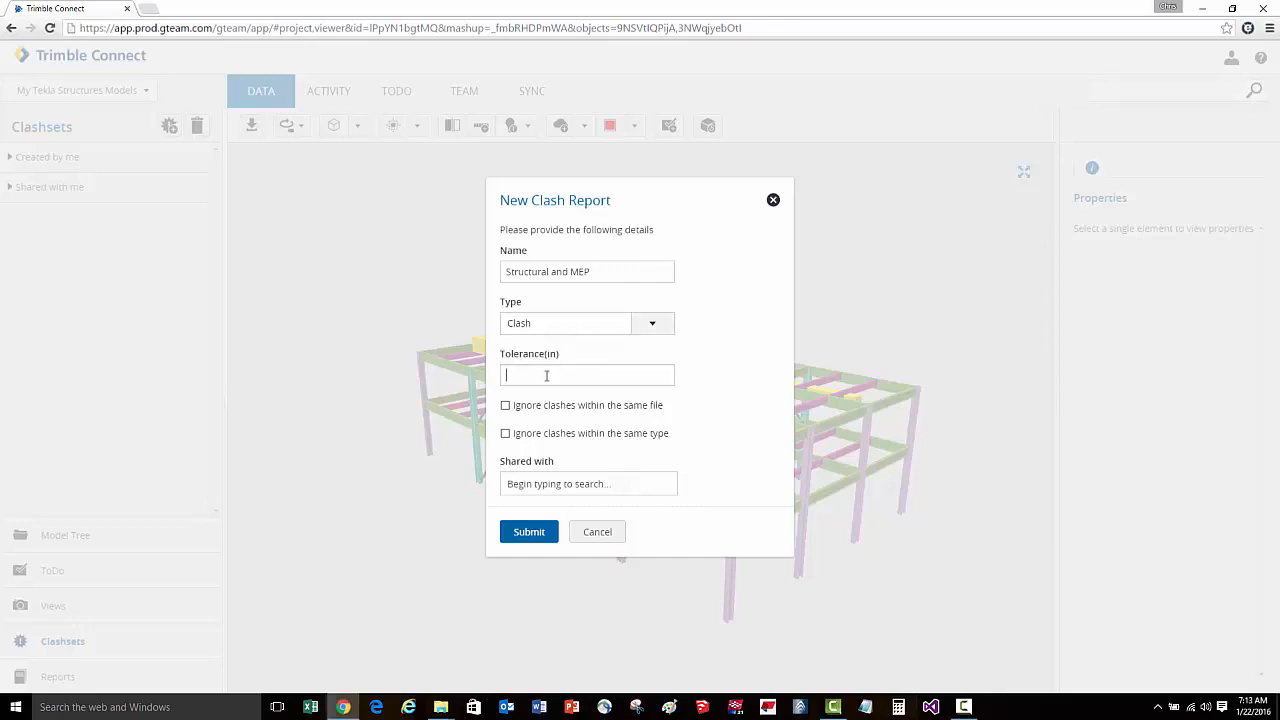
pyautogui.write('0.125')
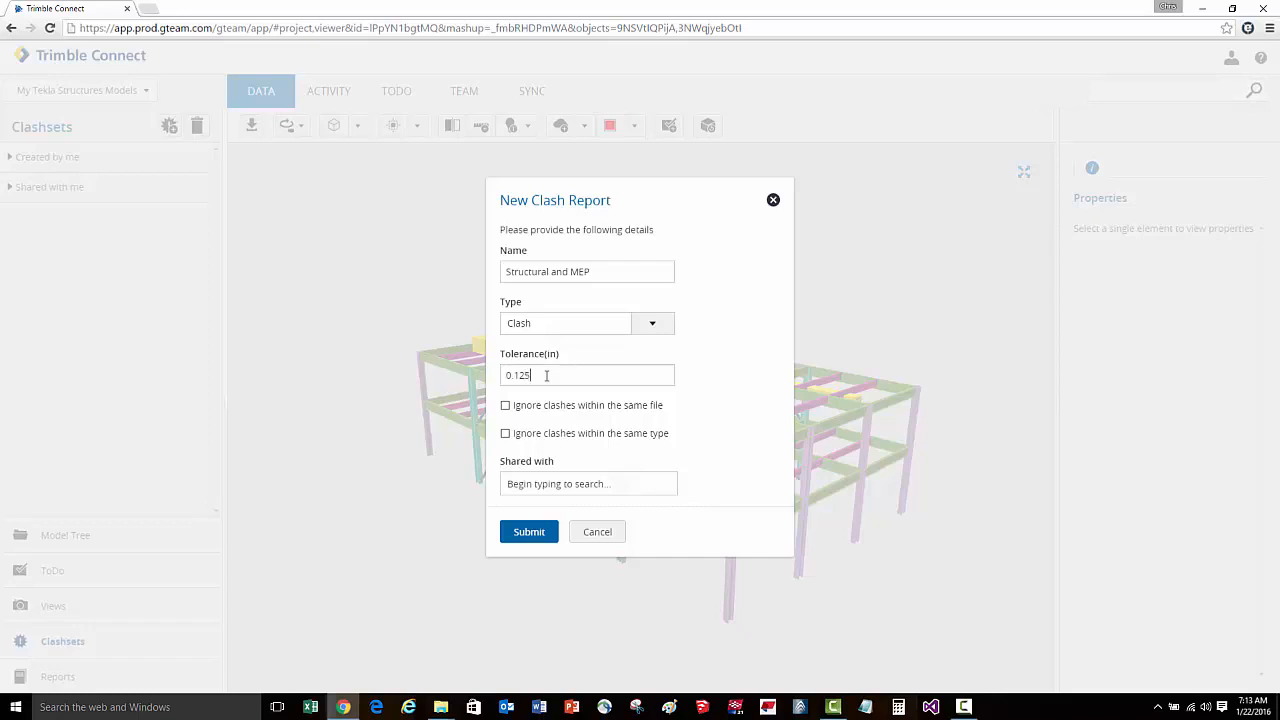
pyautogui.click(504, 404)
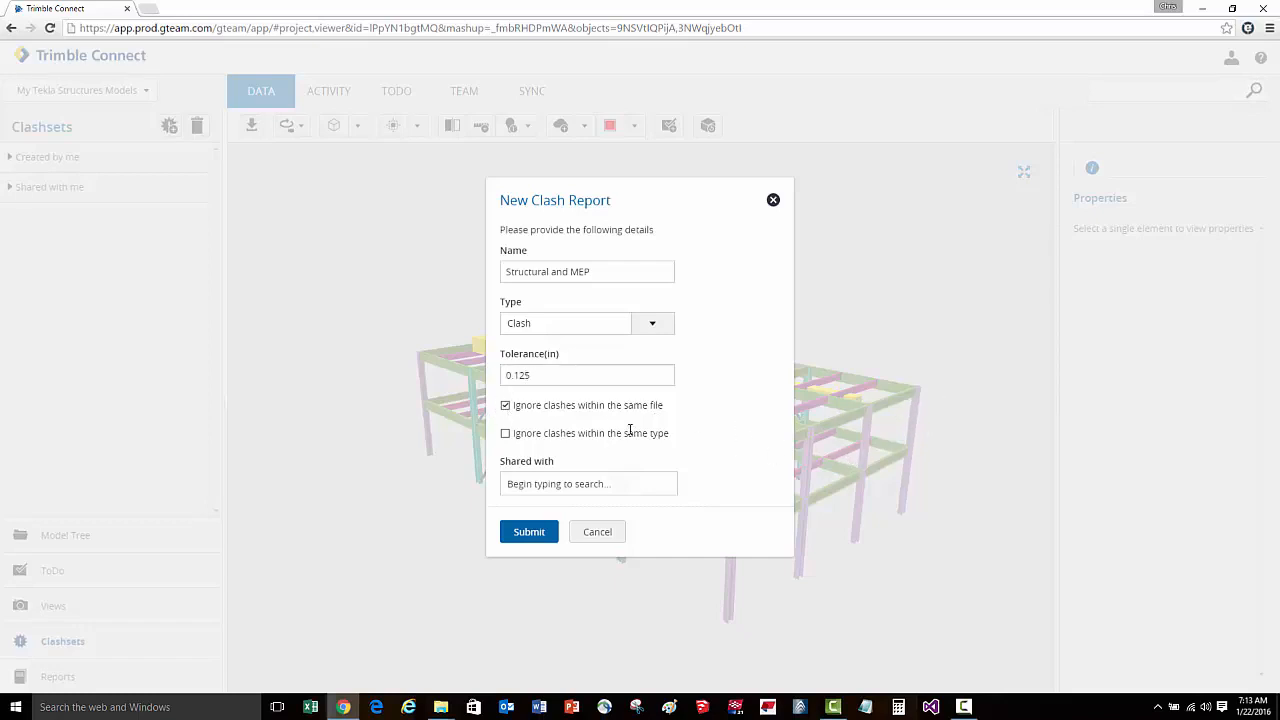
pyautogui.moveTo(520, 452)
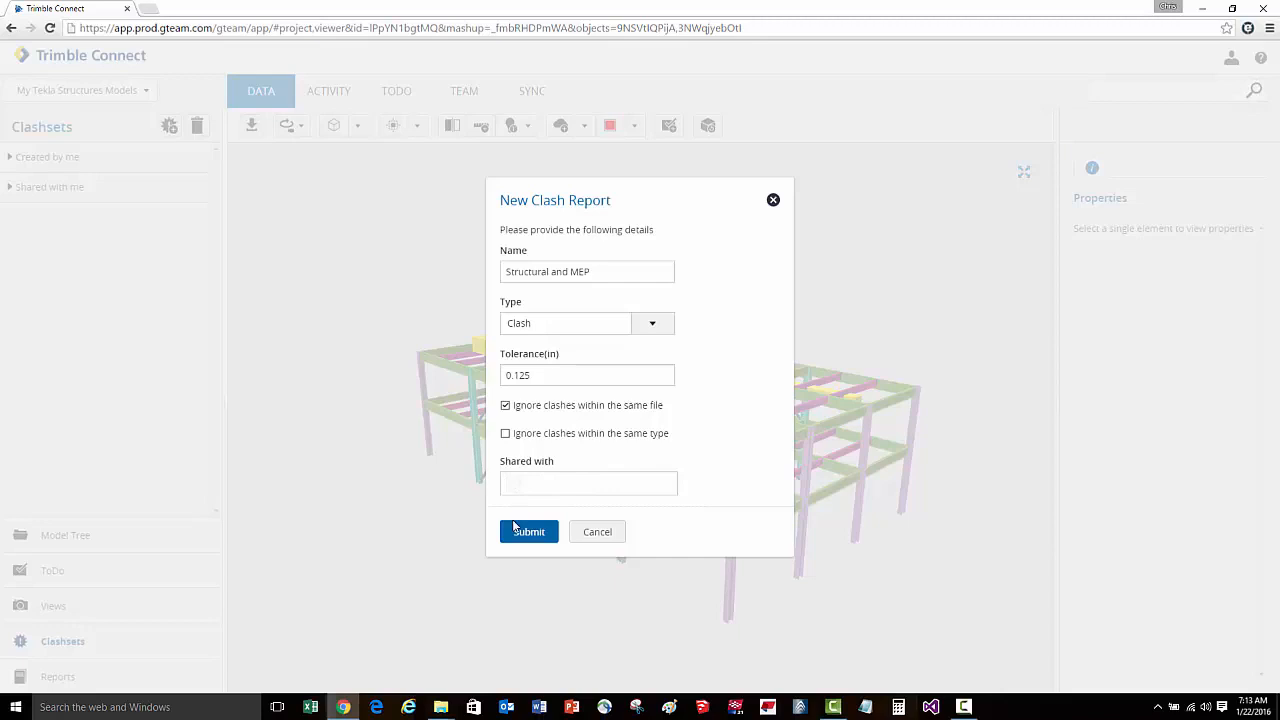
# Step: Submit the Structural and MEP report and show its details with 12 clashes
pyautogui.click(528, 532)
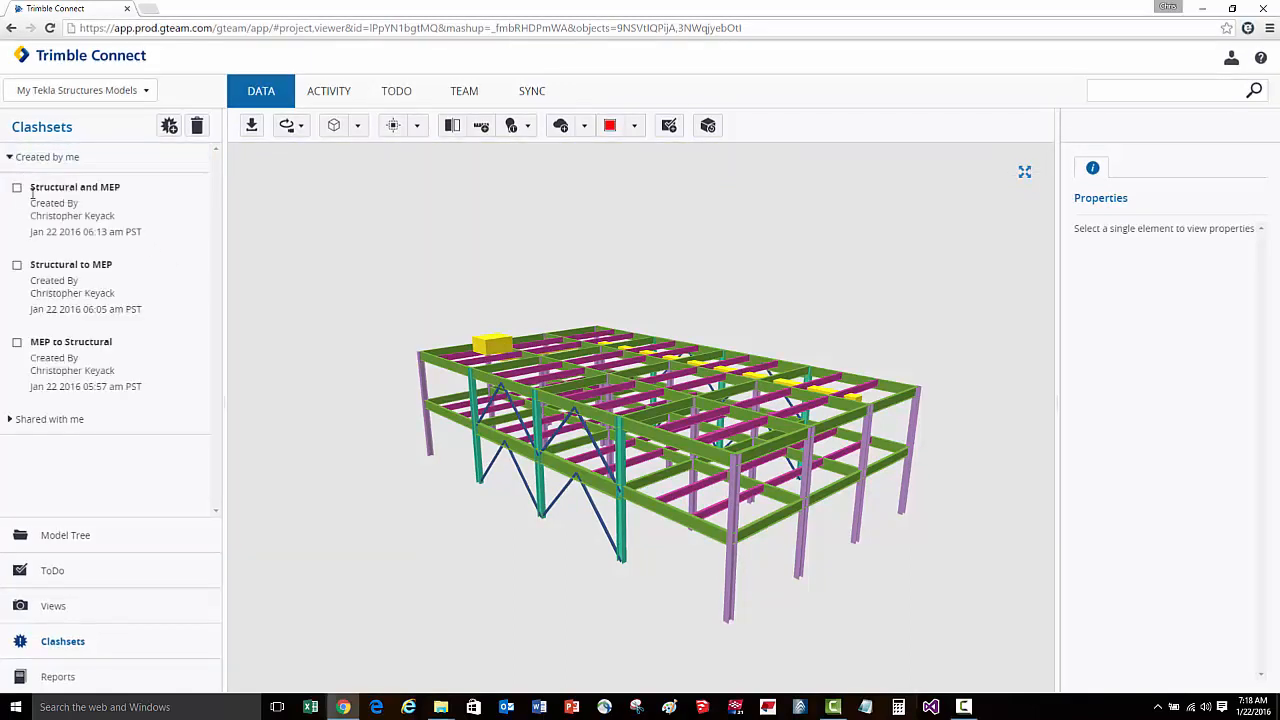
pyautogui.click(76, 188)
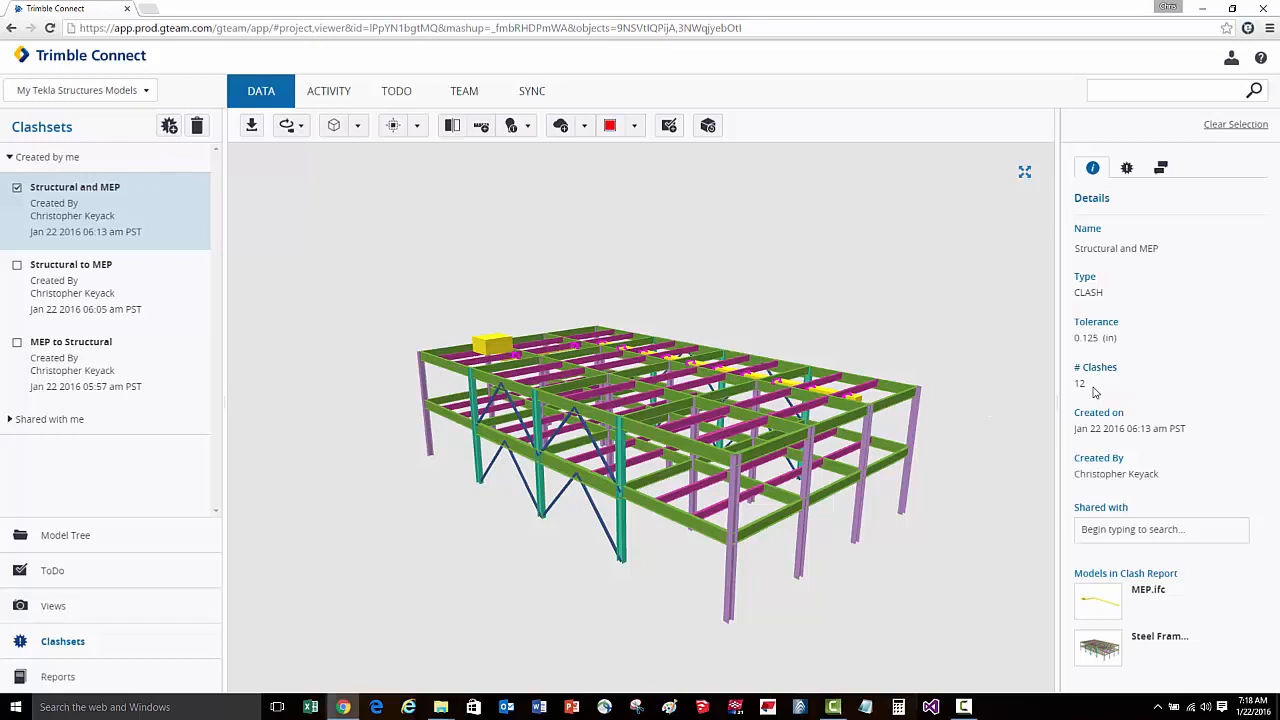
pyautogui.moveTo(1120, 168)
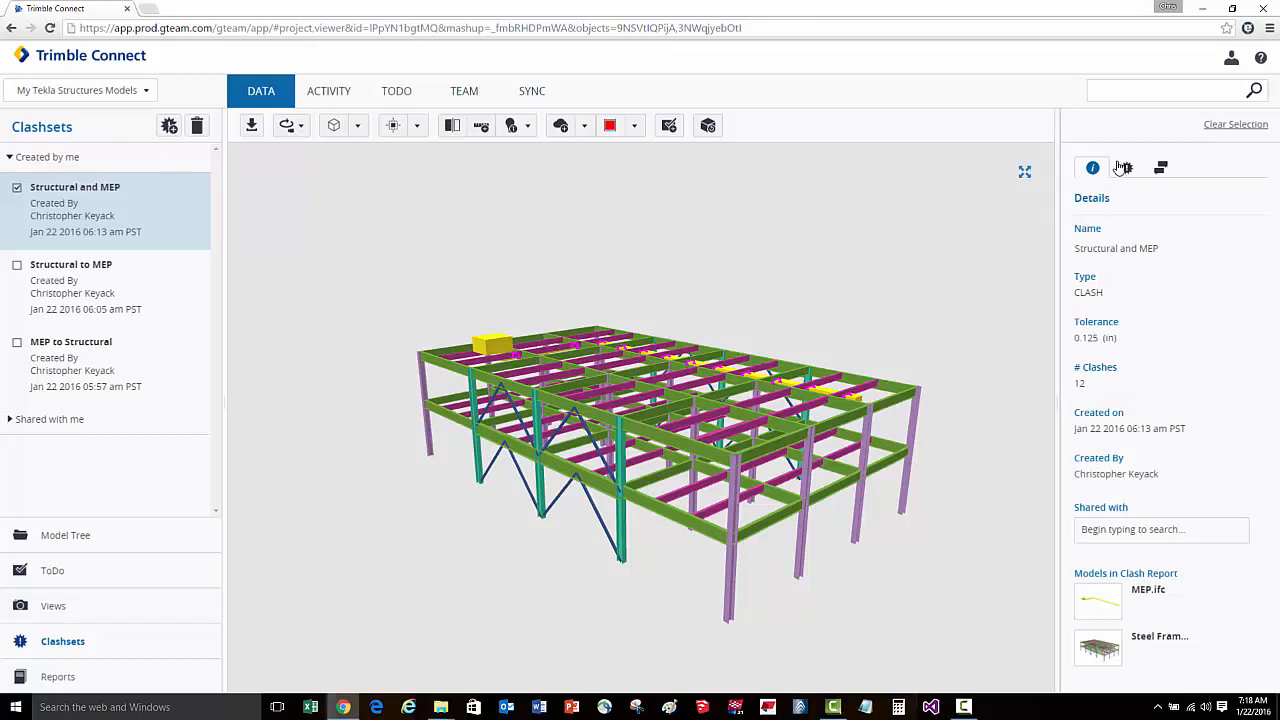
# Step: List the MEP duct versus beam clashes and zoom to the first one, isolating it
pyautogui.click(1126, 168)
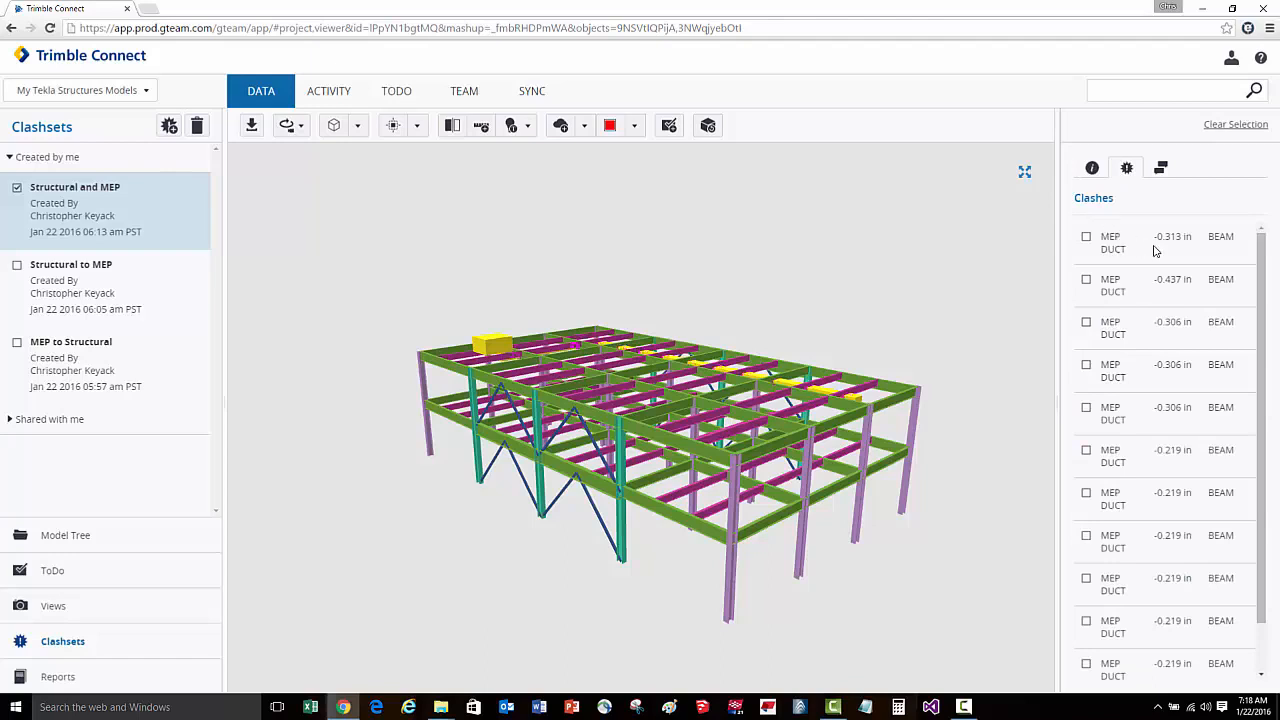
pyautogui.moveTo(1144, 328)
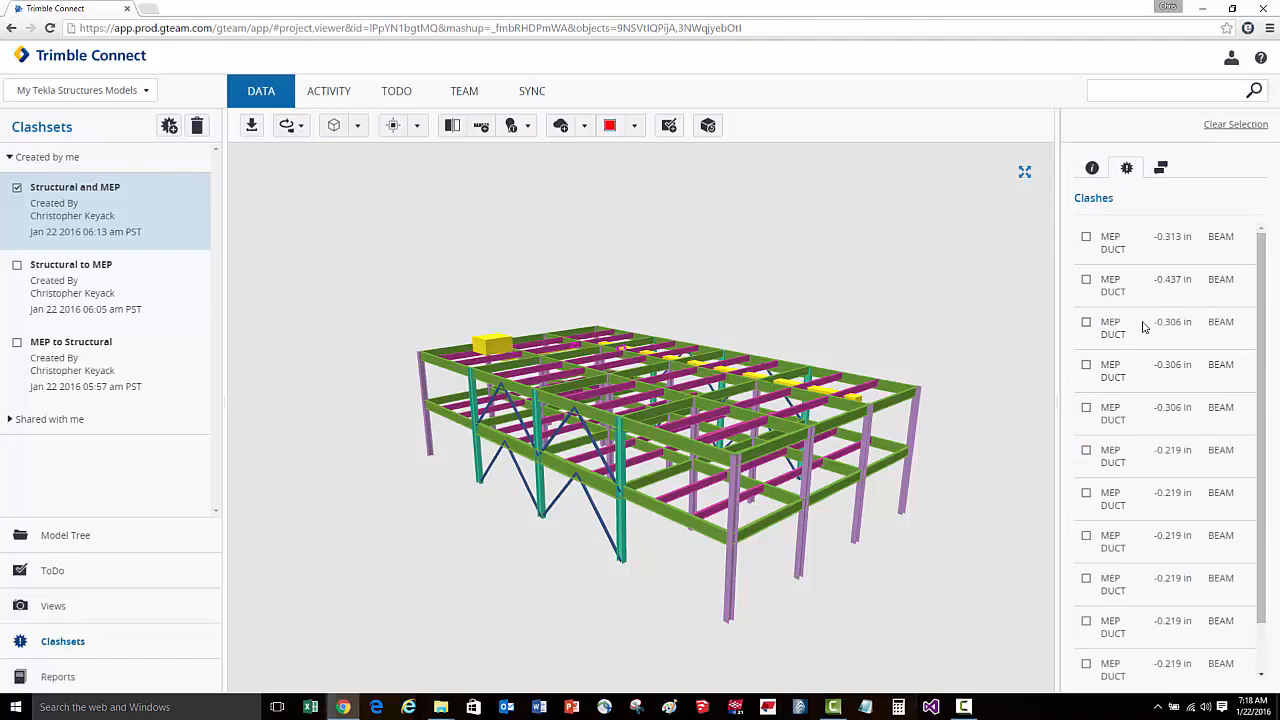
pyautogui.moveTo(1140, 308)
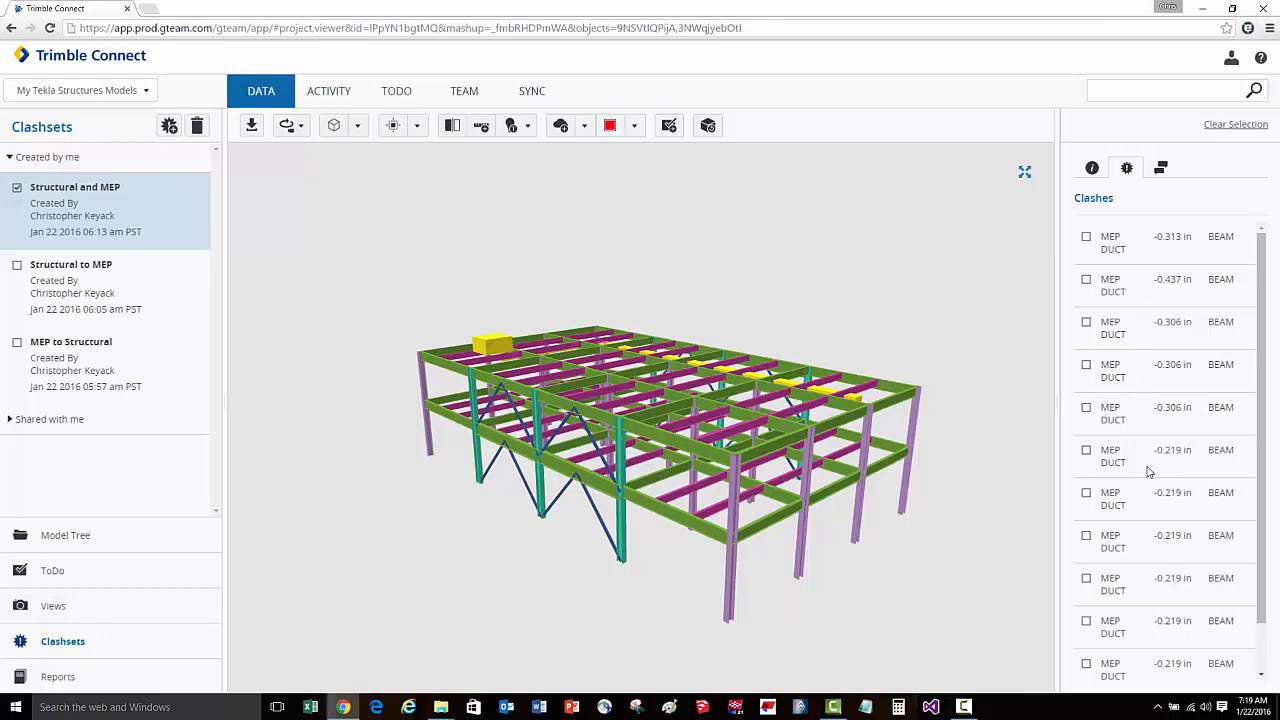
pyautogui.click(1086, 236)
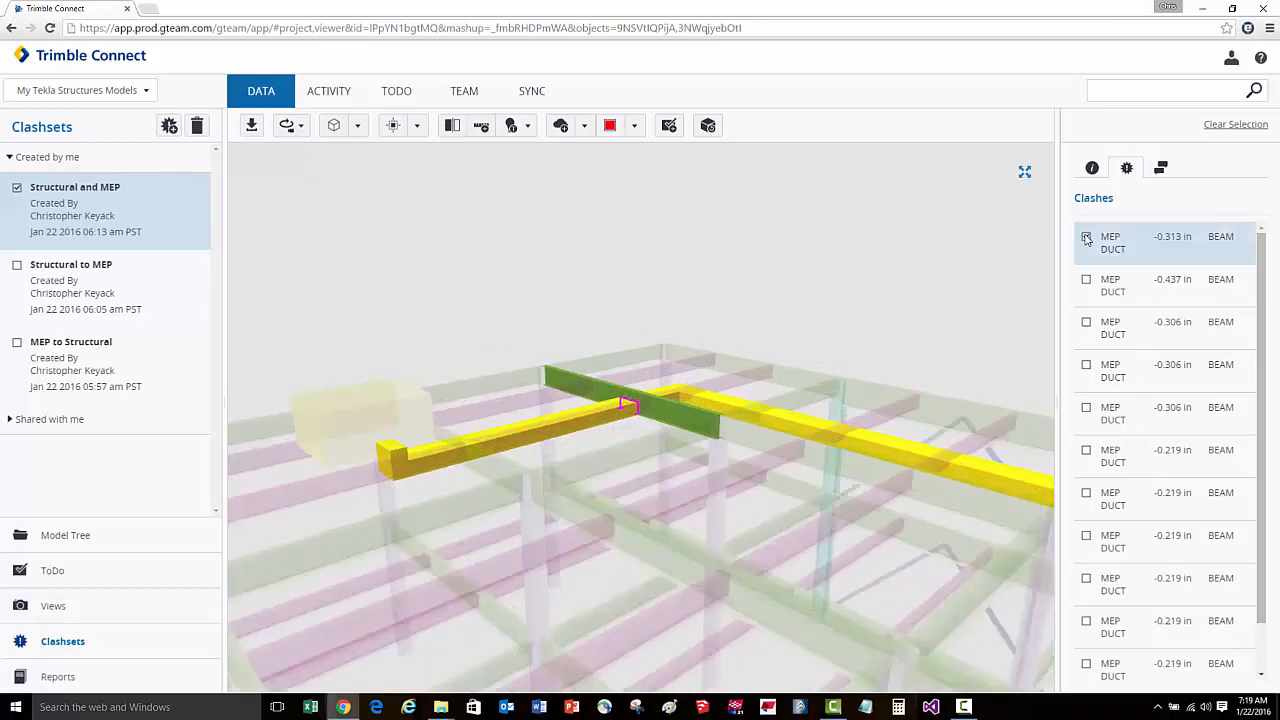
pyautogui.click(1086, 236)
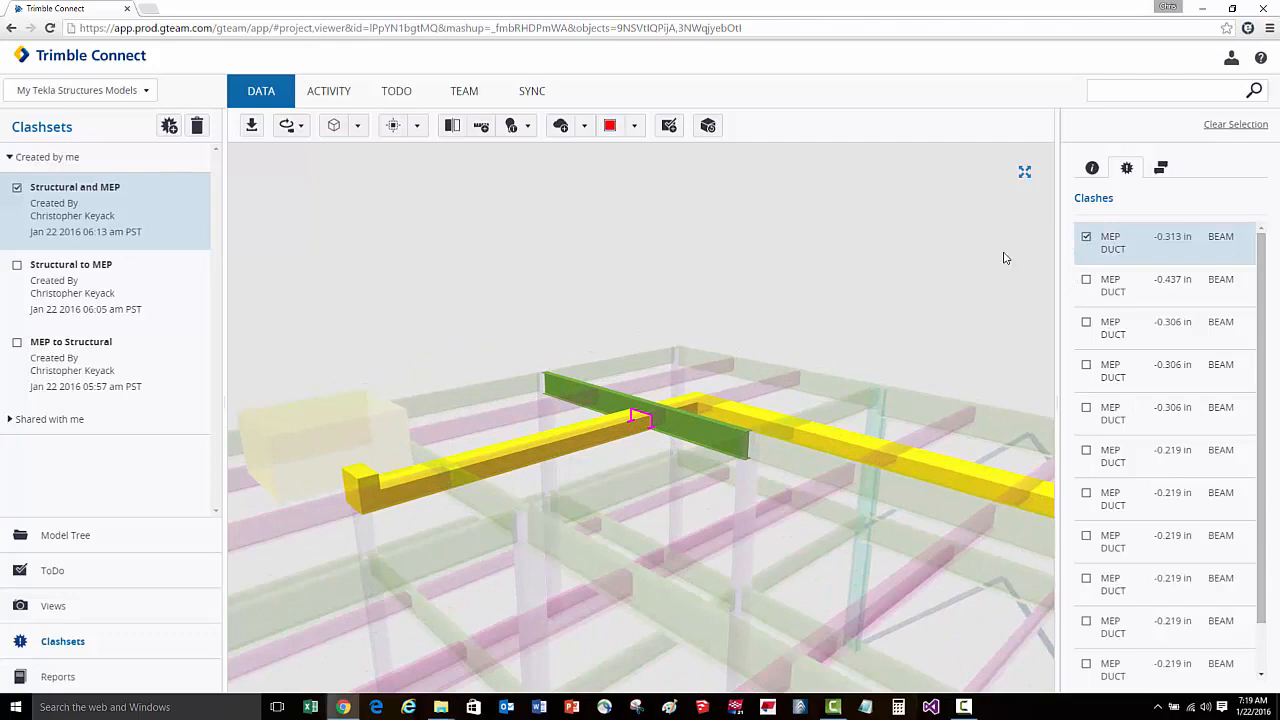
pyautogui.moveTo(608, 408)
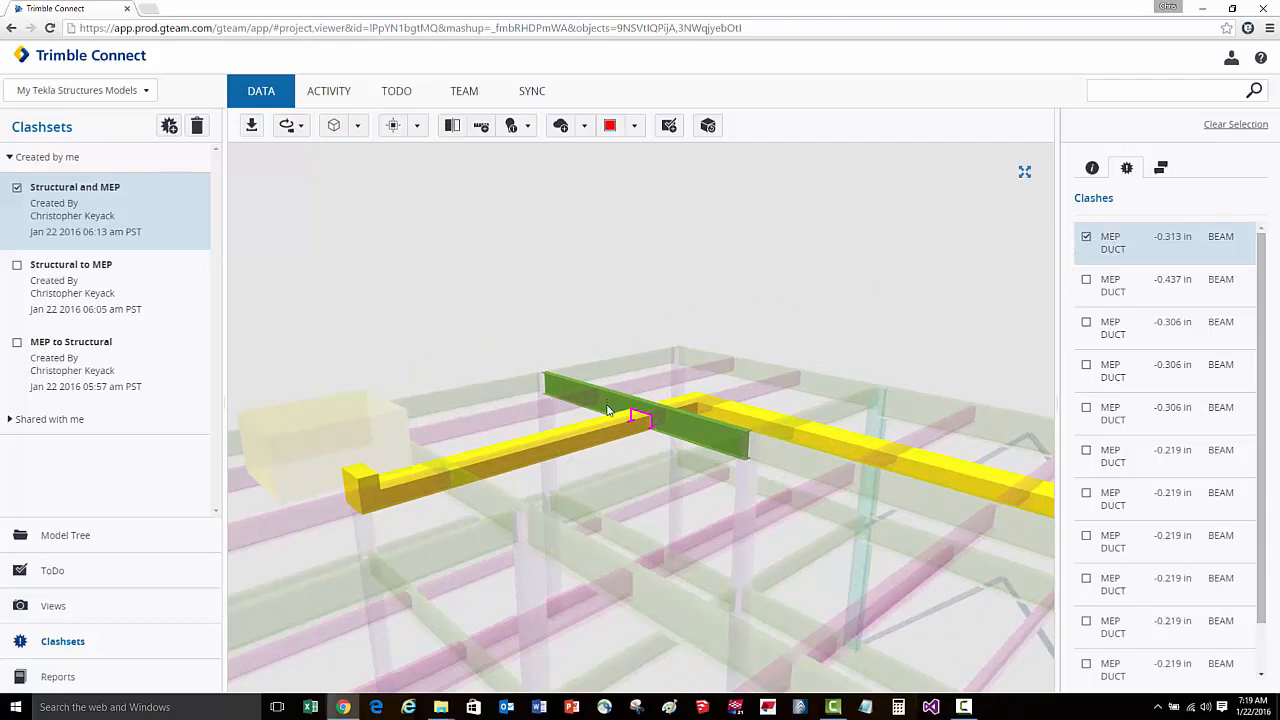
pyautogui.moveTo(660, 320)
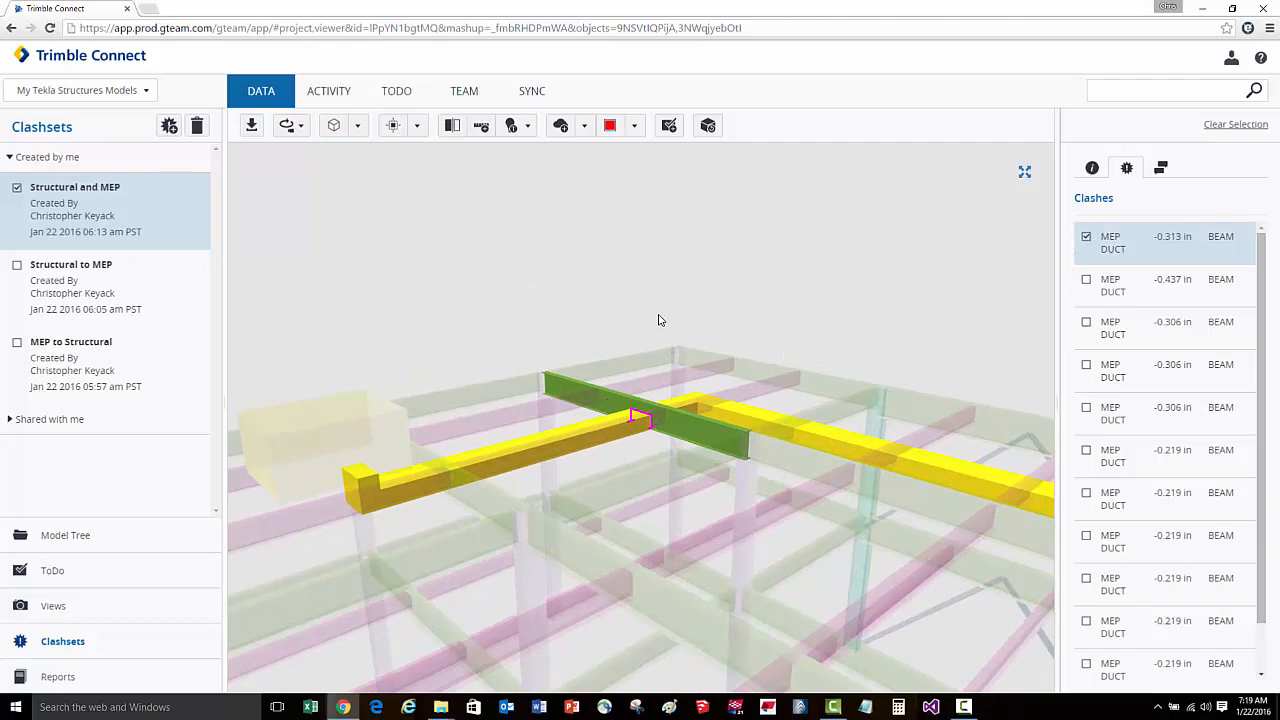